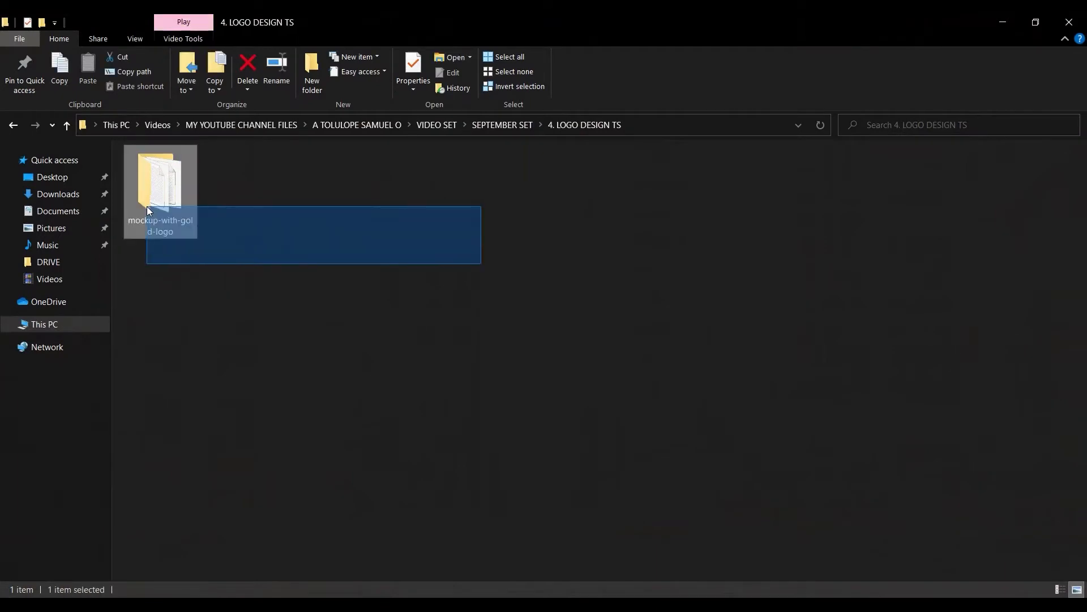
- Leave the 4. LOGO DESIGN TS folder and bring up Photoshop's Home screen
{"action": "left_click", "coordinate": [569, 509]}
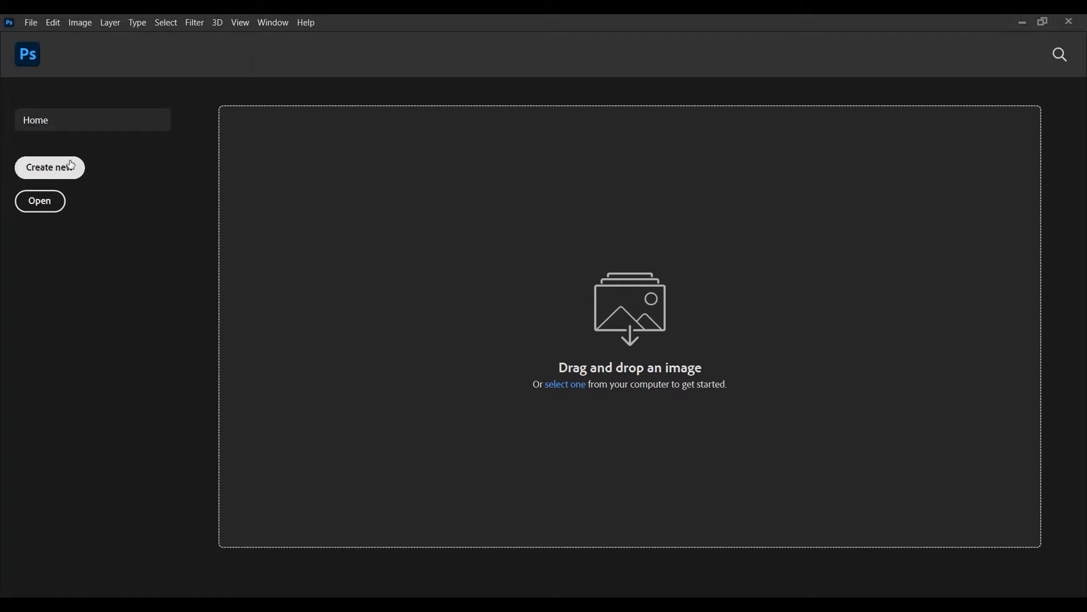
- Create a new square document at 4 × 4 inches, 300 ppi, with a White background
{"action": "left_click", "coordinate": [49, 167]}
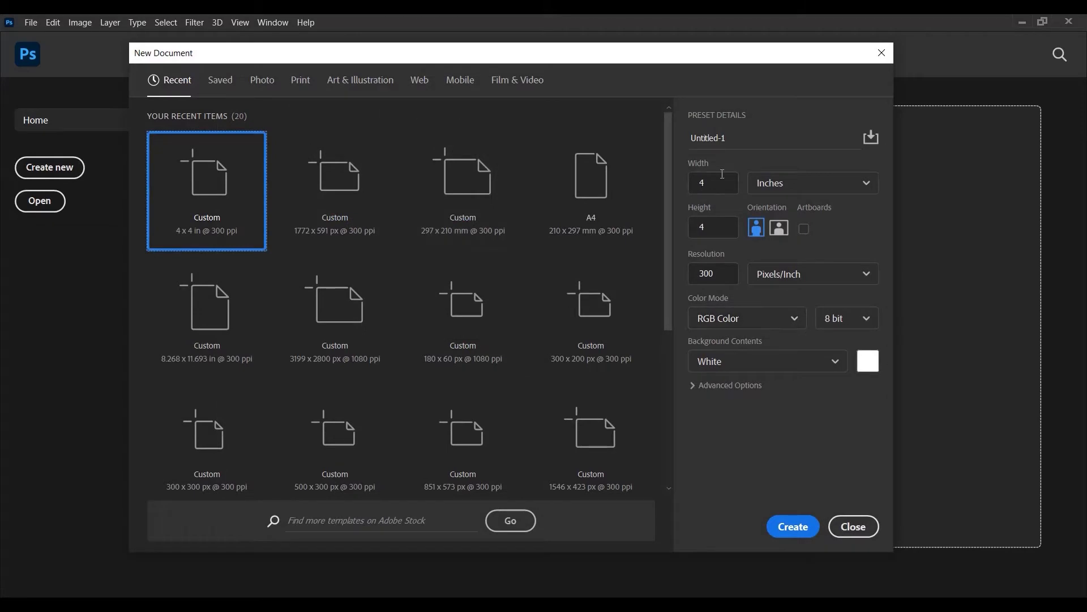
{"action": "left_click", "coordinate": [713, 183]}
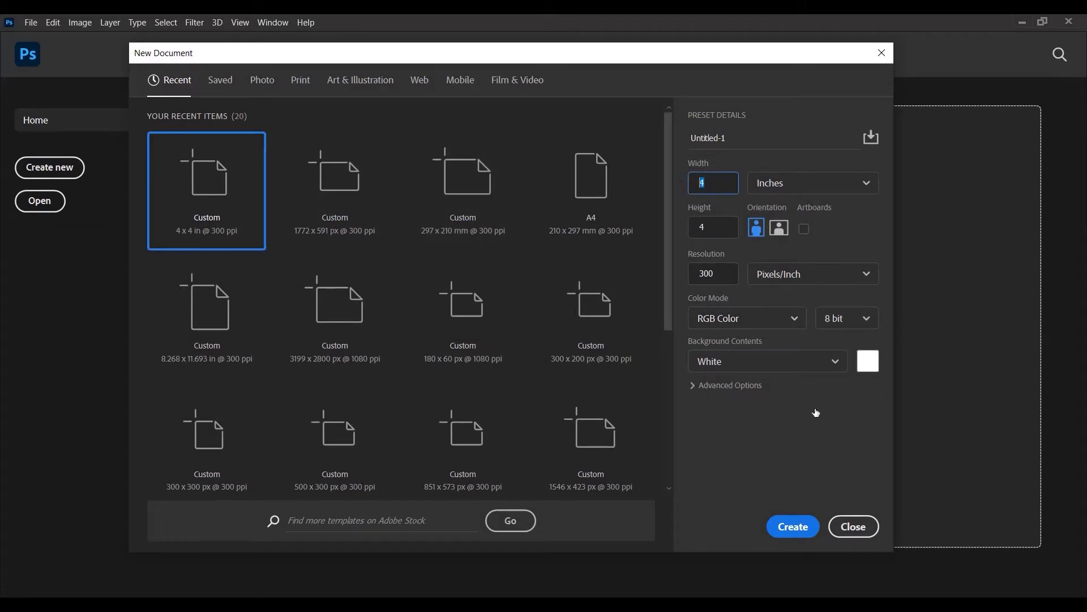
{"action": "left_click", "coordinate": [852, 526]}
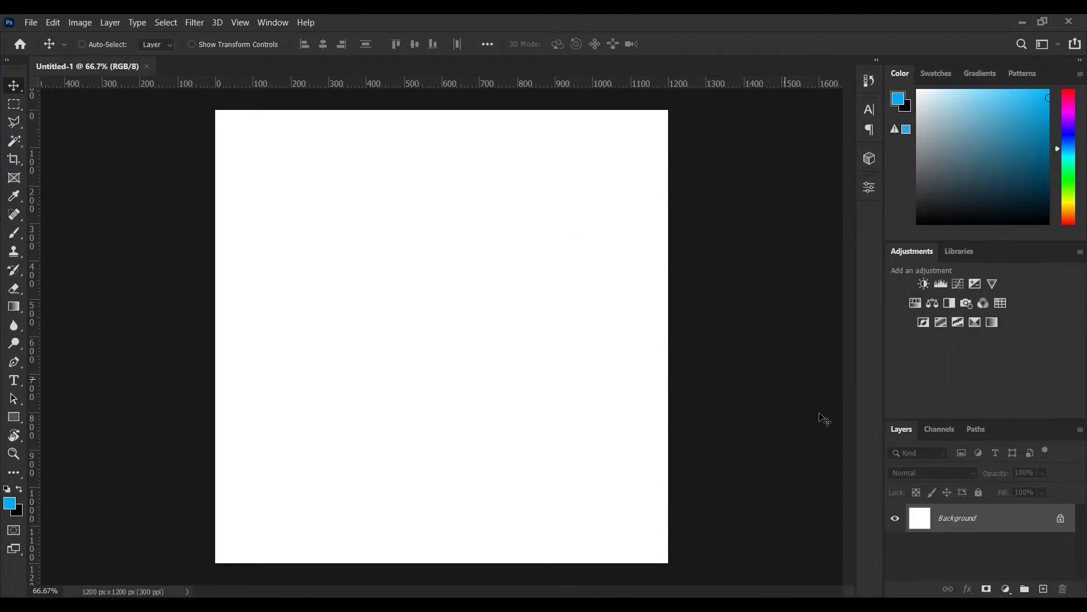
{"action": "mouse_move", "coordinate": [1000, 577]}
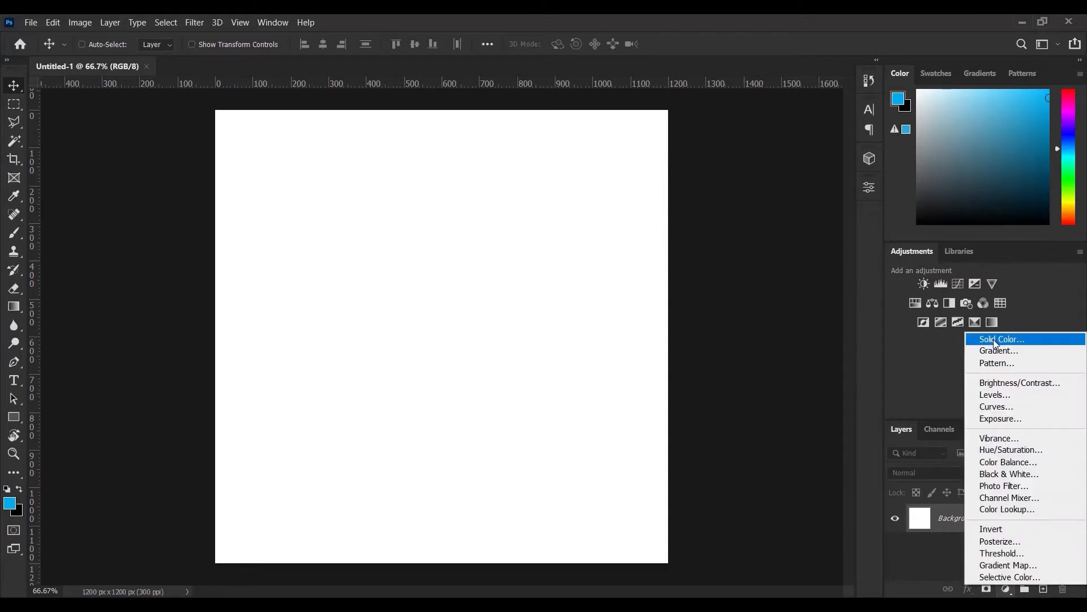
- Add a Solid Color fill layer using hex 00adef over the canvas
{"action": "left_click", "coordinate": [999, 339]}
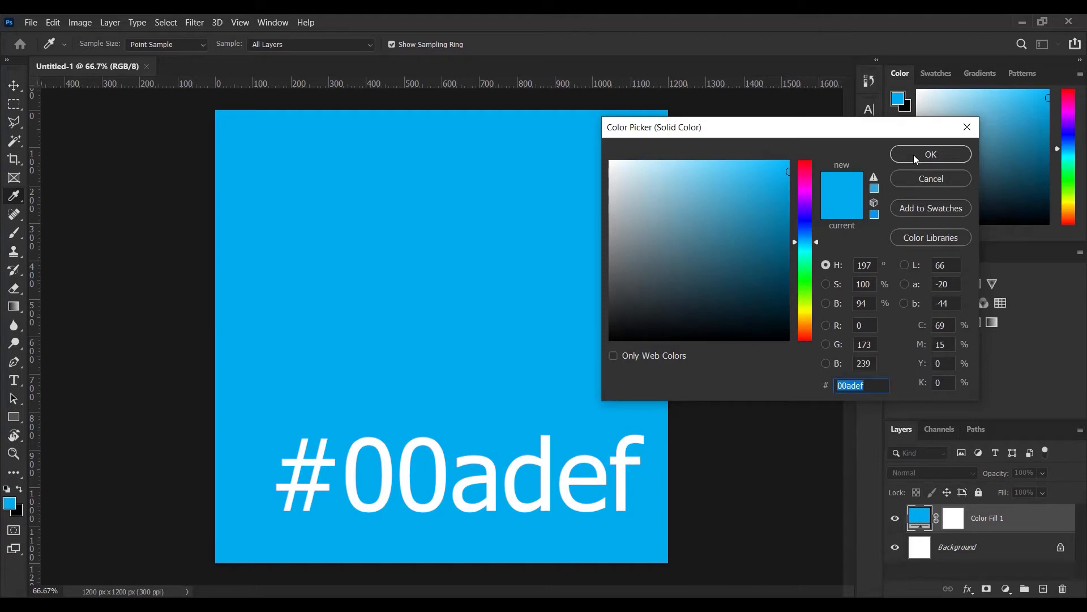
{"action": "left_click", "coordinate": [930, 154]}
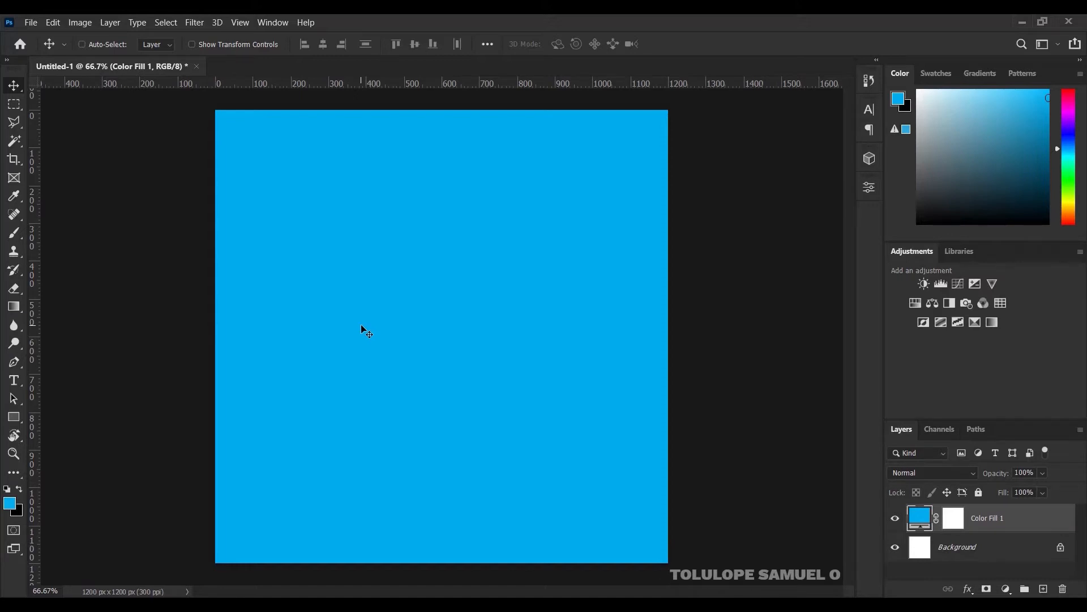
{"action": "mouse_move", "coordinate": [135, 406]}
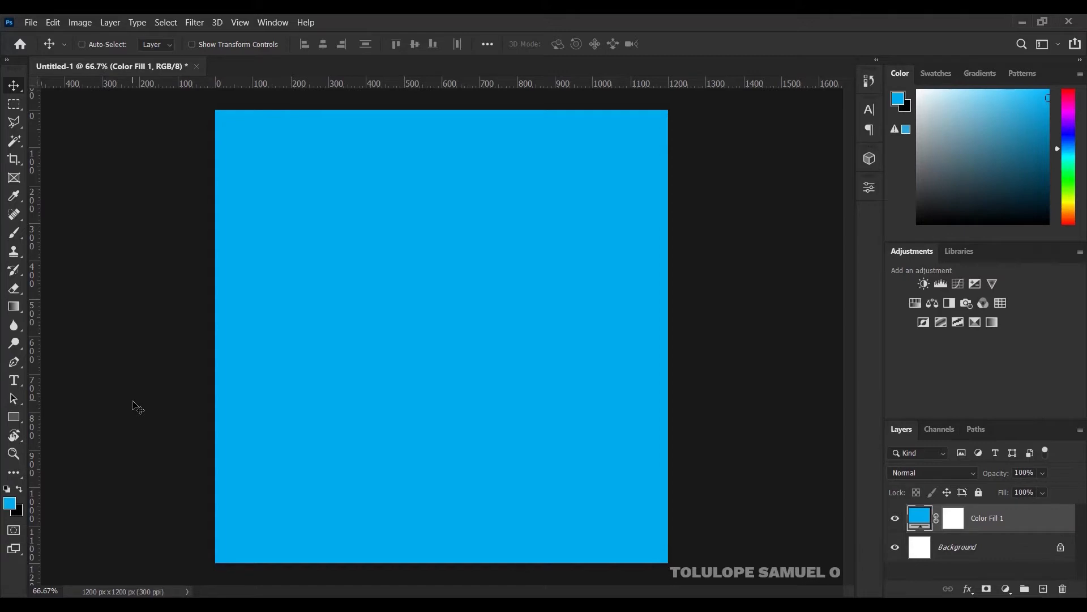
{"action": "mouse_move", "coordinate": [13, 379]}
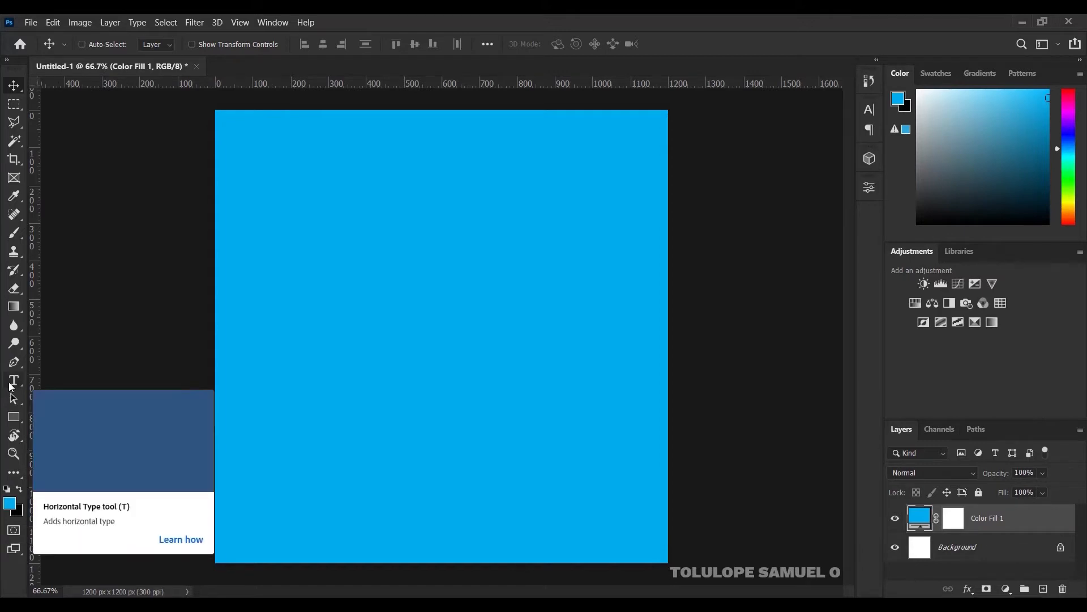
{"action": "mouse_move", "coordinate": [179, 392]}
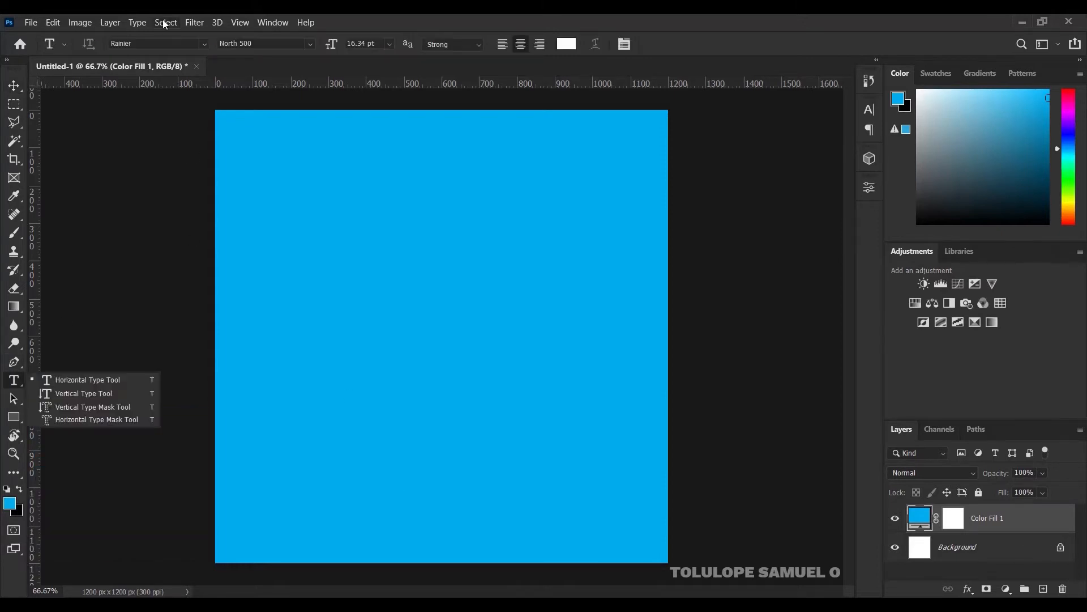
- Type a white Russo One T and scale it up with Free Transform
{"action": "left_click", "coordinate": [153, 43]}
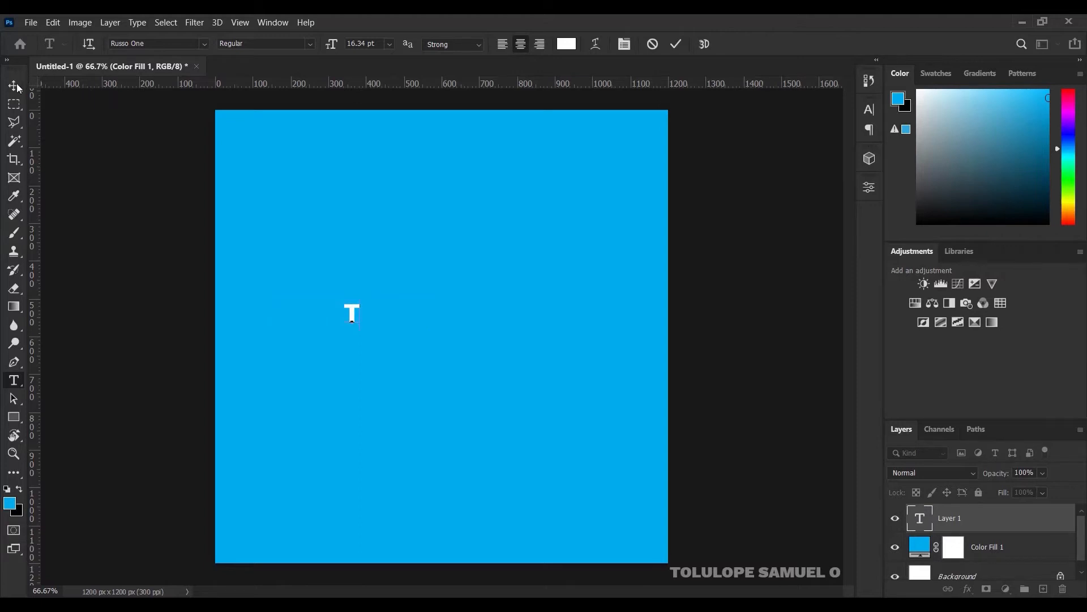
{"action": "left_click", "coordinate": [13, 85]}
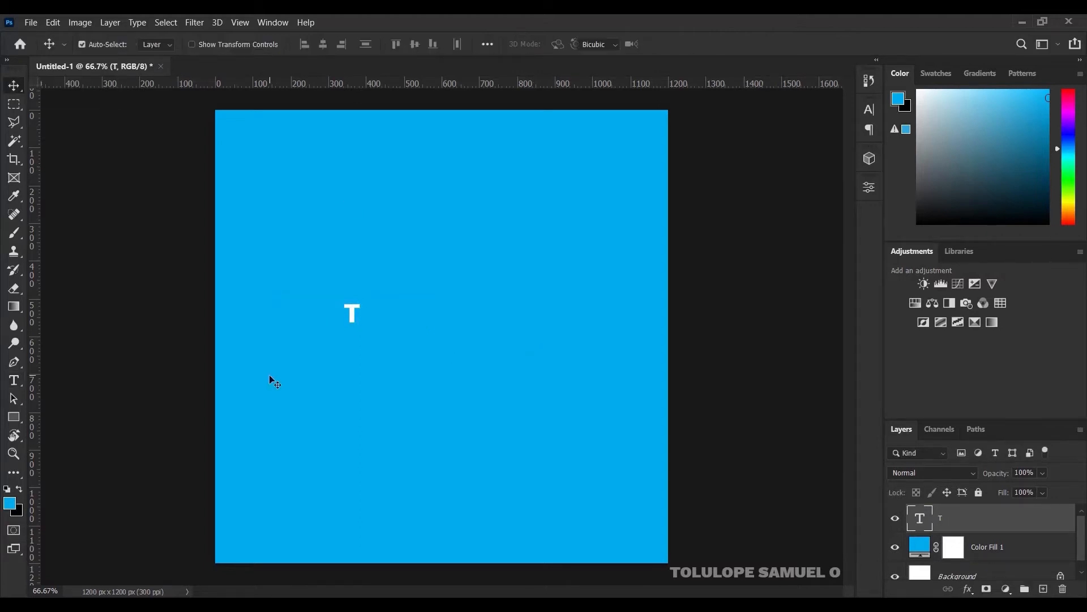
{"action": "key", "text": "ctrl+t"}
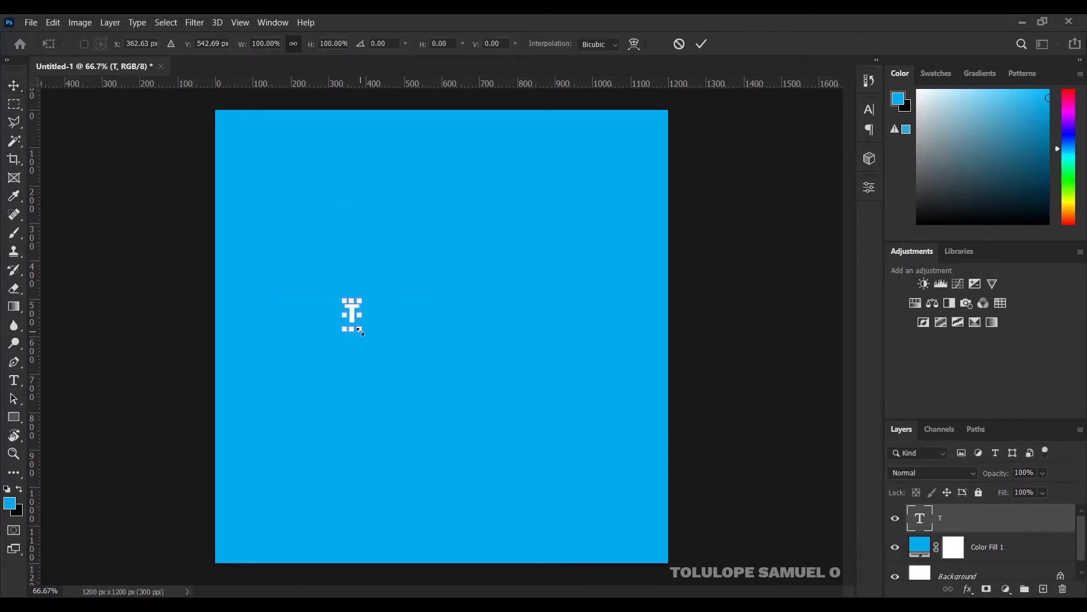
{"action": "left_click_drag", "start_coordinate": [361, 331], "coordinate": [416, 381]}
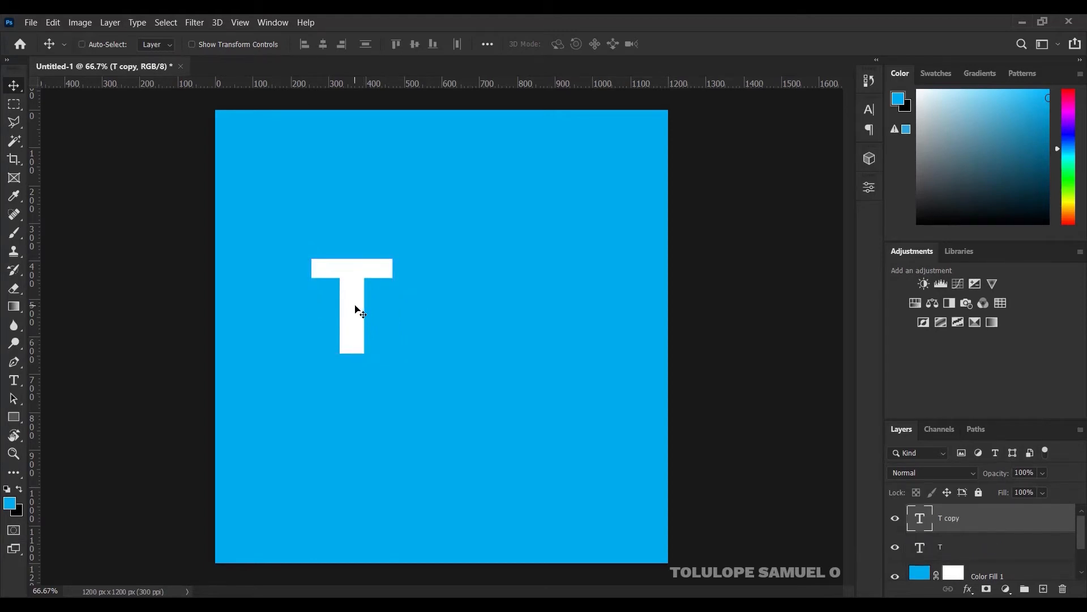
- Alt-drag a copy of the T to its right and change it into S
{"action": "left_click_drag", "start_coordinate": [353, 309], "coordinate": [429, 311]}
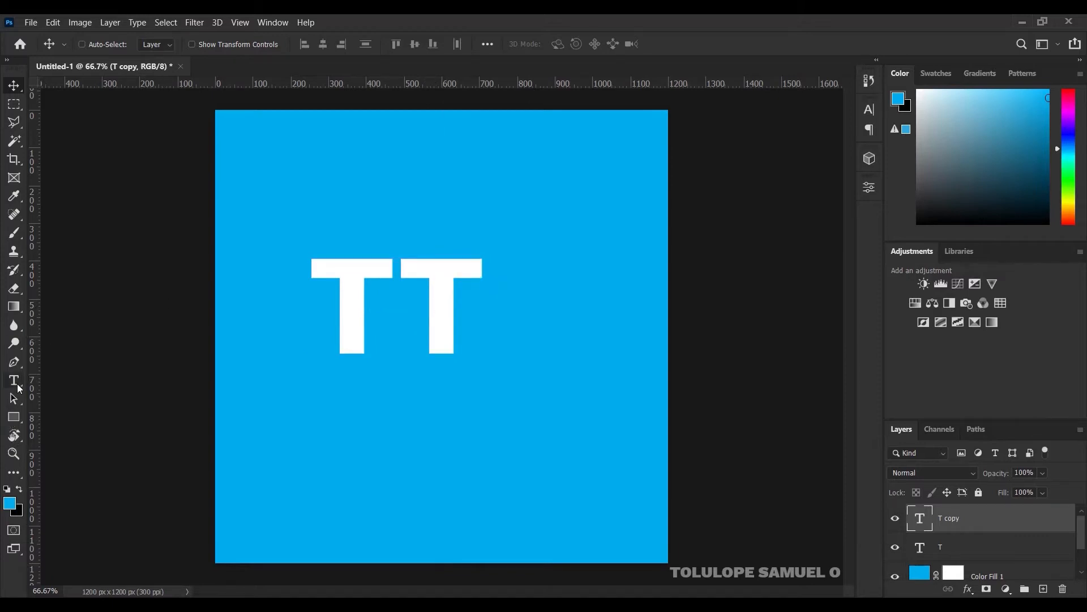
{"action": "left_click", "coordinate": [13, 380]}
{"action": "type", "text": "S"}
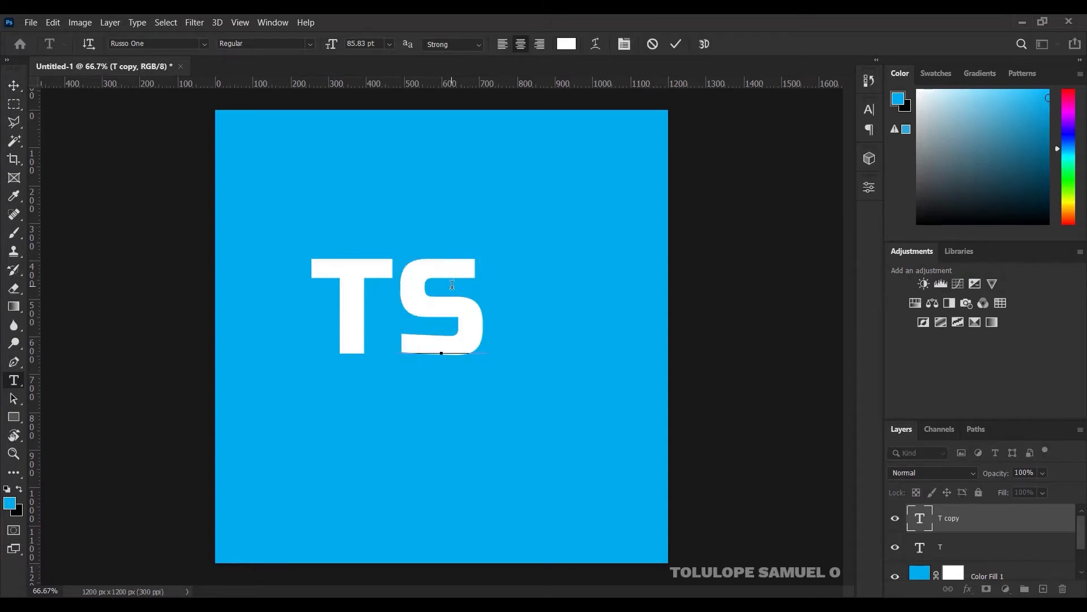
{"action": "left_click", "coordinate": [675, 43]}
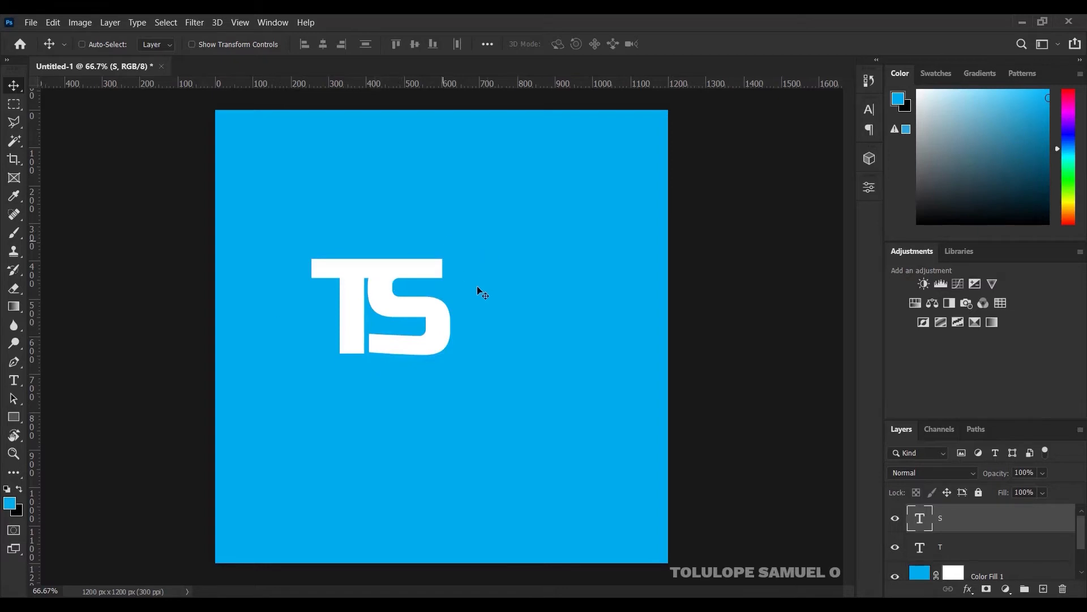
{"action": "mouse_move", "coordinate": [499, 379]}
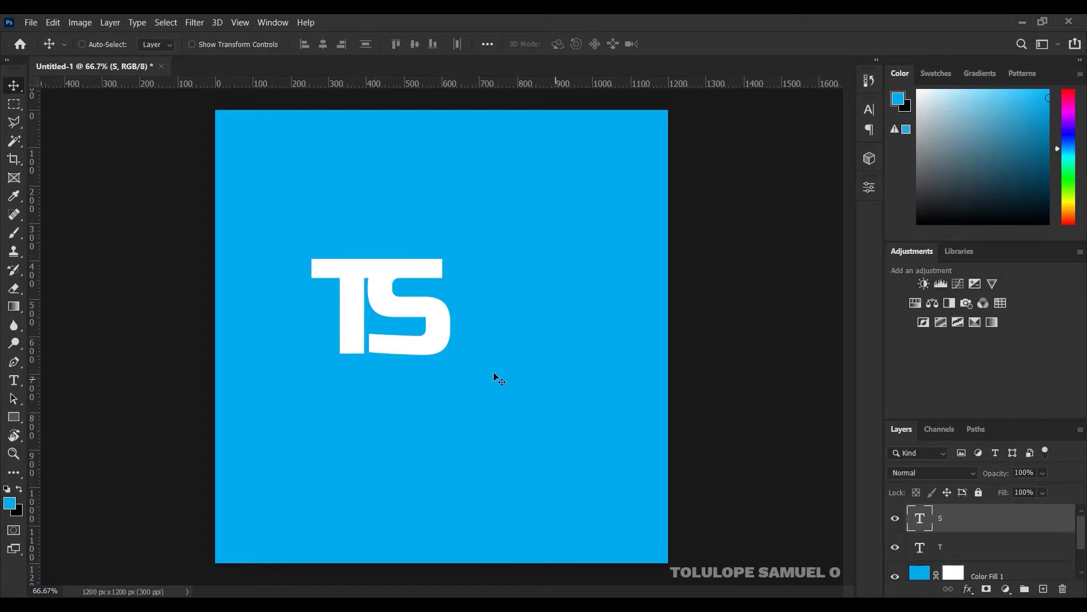
{"action": "mouse_move", "coordinate": [13, 417]}
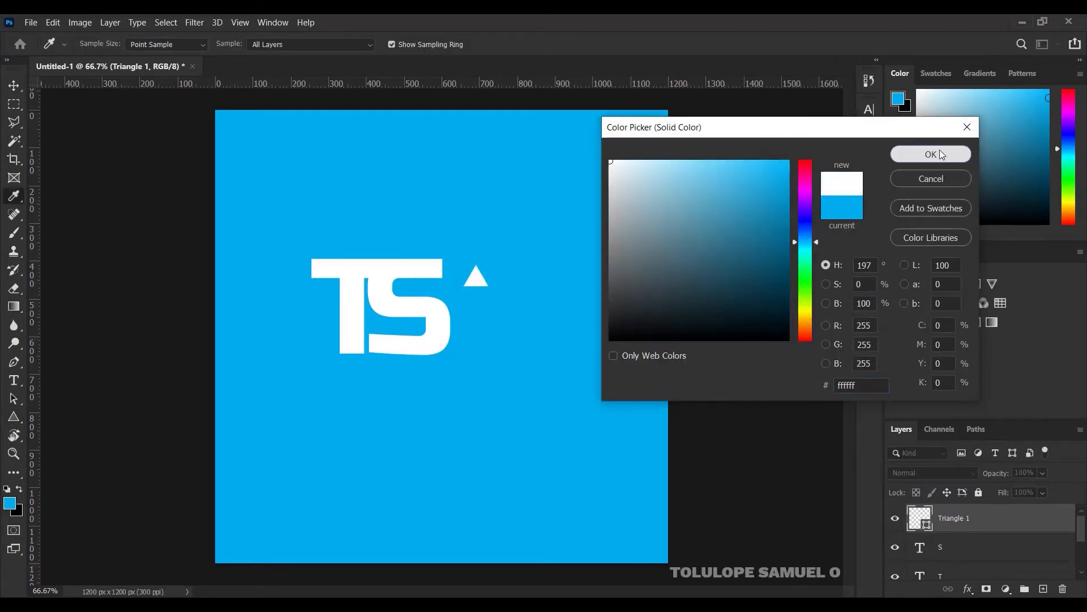
- Give the drawn triangle a white #ffffff fill
{"action": "left_click", "coordinate": [930, 154]}
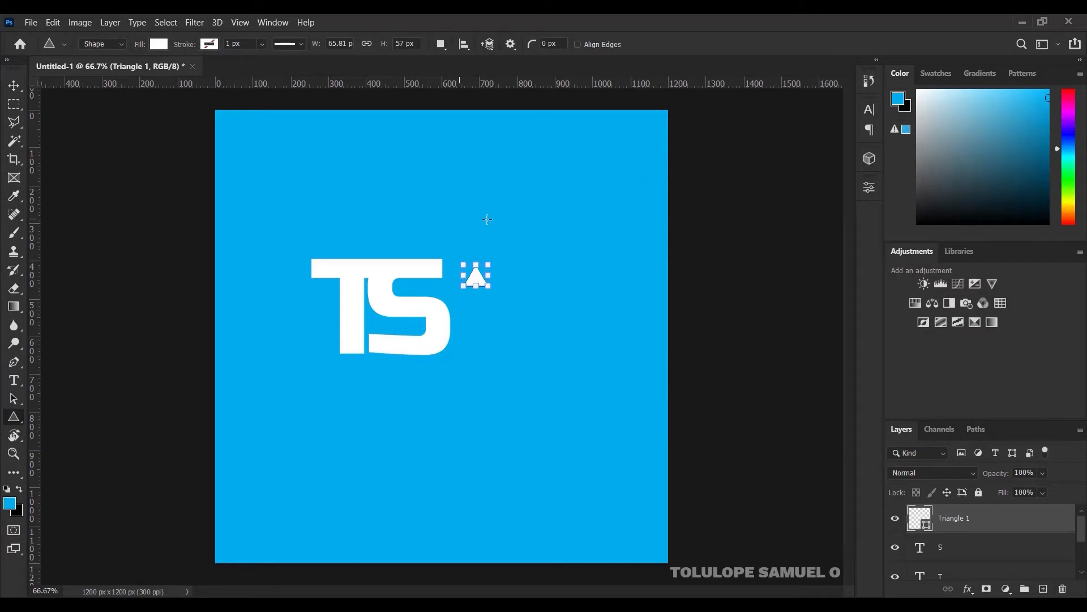
{"action": "left_click", "coordinate": [13, 86]}
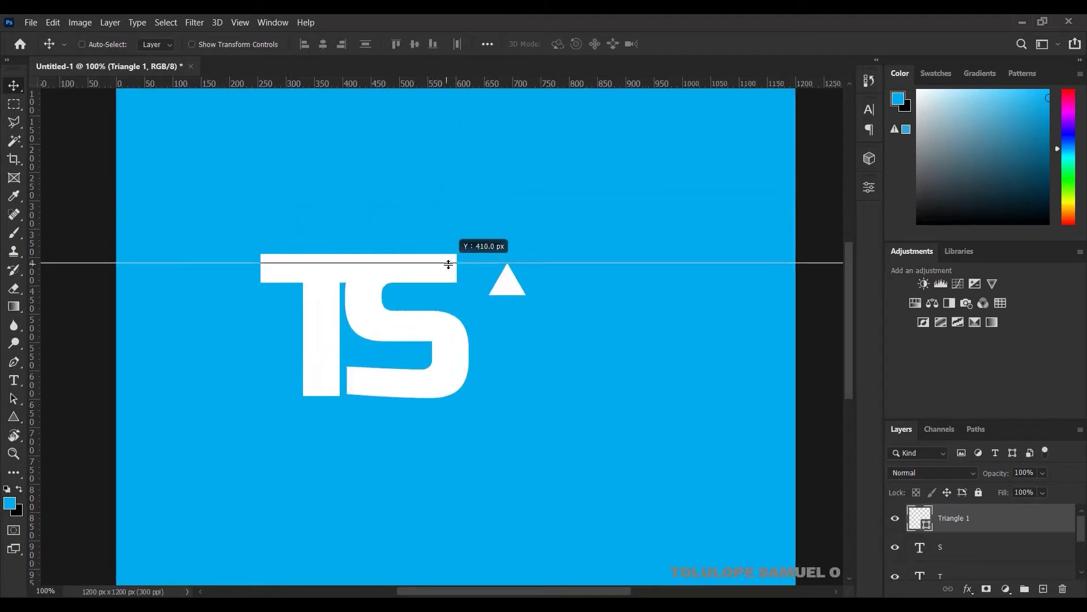
- Place horizontal guides along the top and bottom of the T's crossbar
{"action": "left_click_drag", "start_coordinate": [449, 263], "coordinate": [441, 253]}
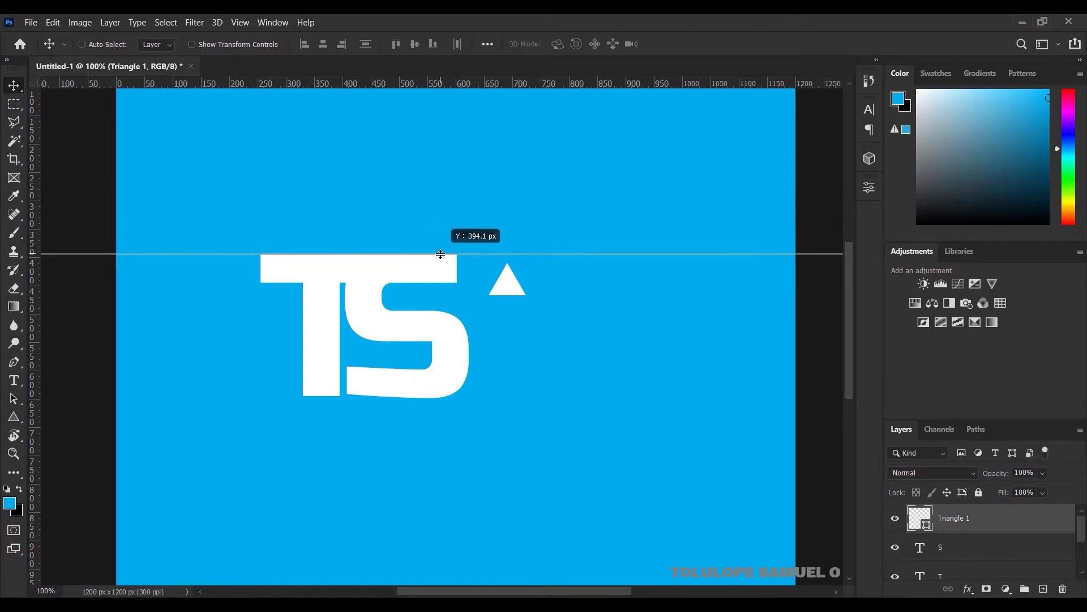
{"action": "left_click", "coordinate": [895, 517]}
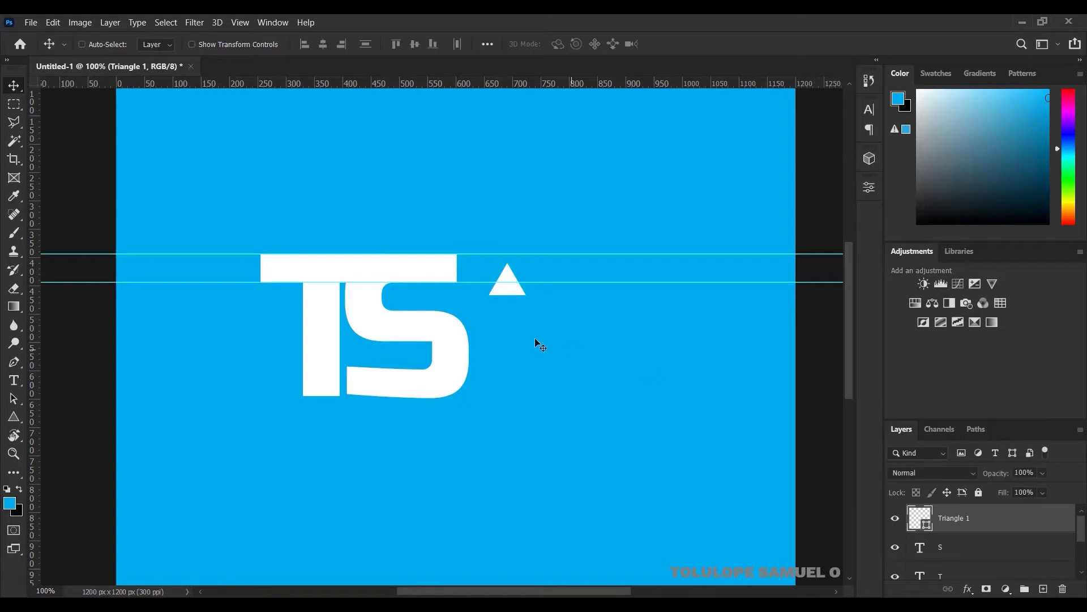
{"action": "left_click_drag", "start_coordinate": [507, 282], "coordinate": [492, 270]}
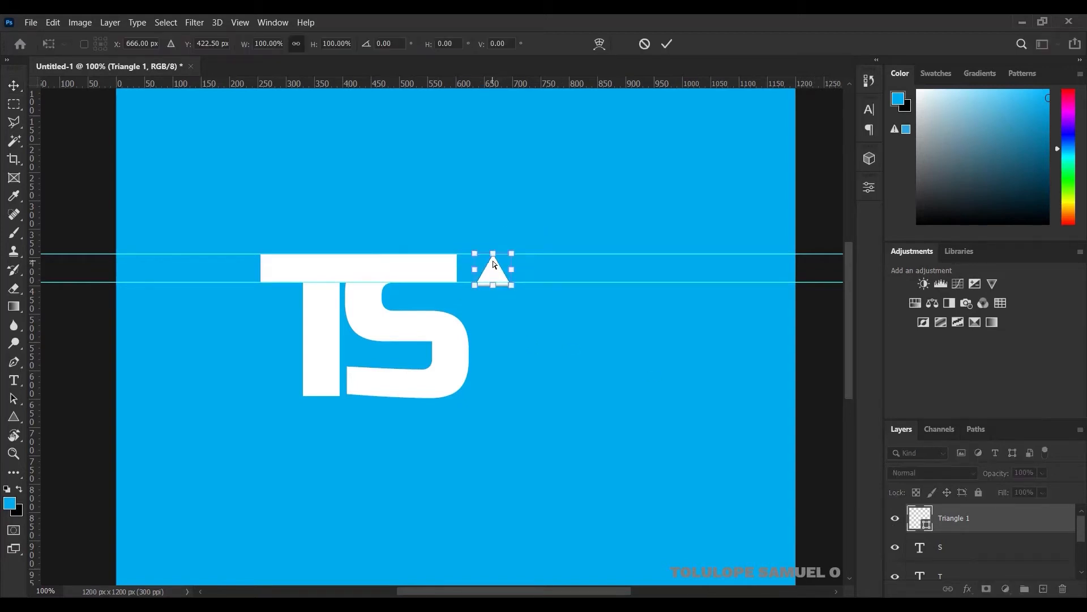
- Rotate the triangle 90°, move it to the bar's end, and scale it to the bar height
{"action": "left_click", "coordinate": [386, 43]}
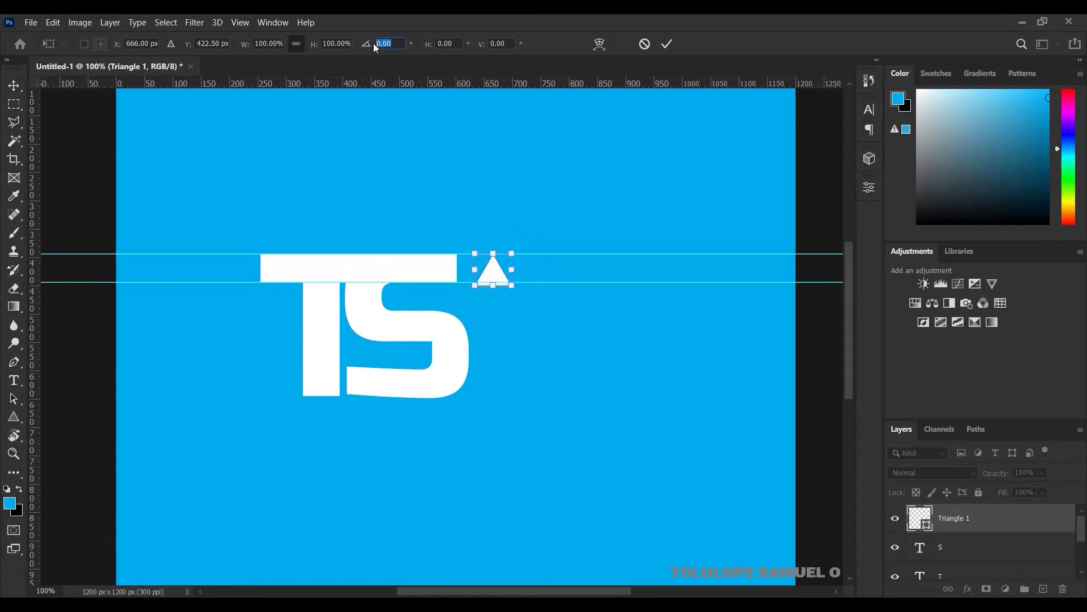
{"action": "type", "text": "90"}
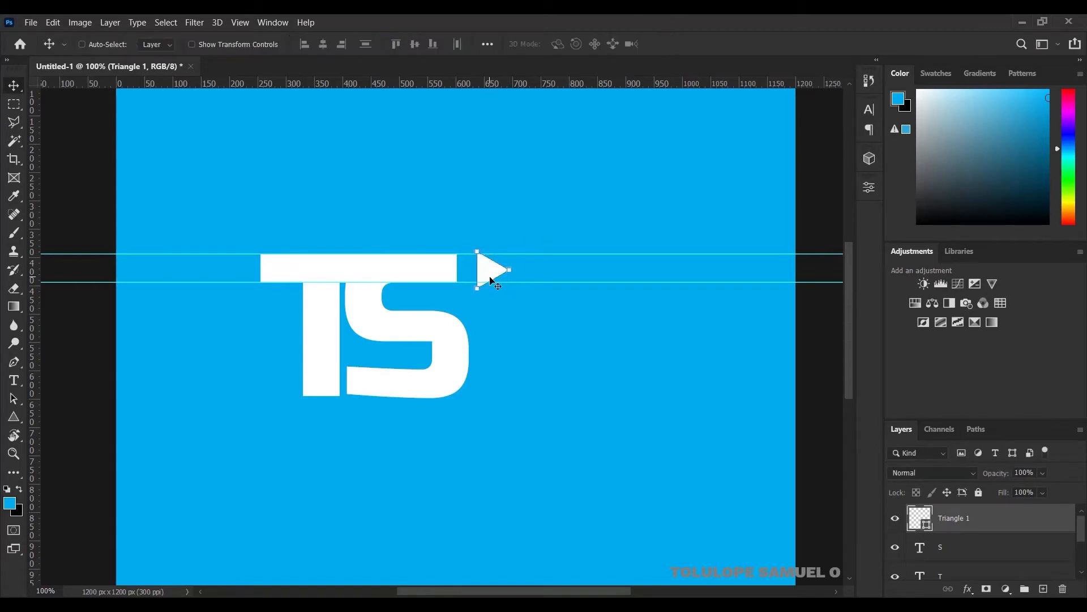
{"action": "left_click_drag", "start_coordinate": [497, 270], "coordinate": [474, 271]}
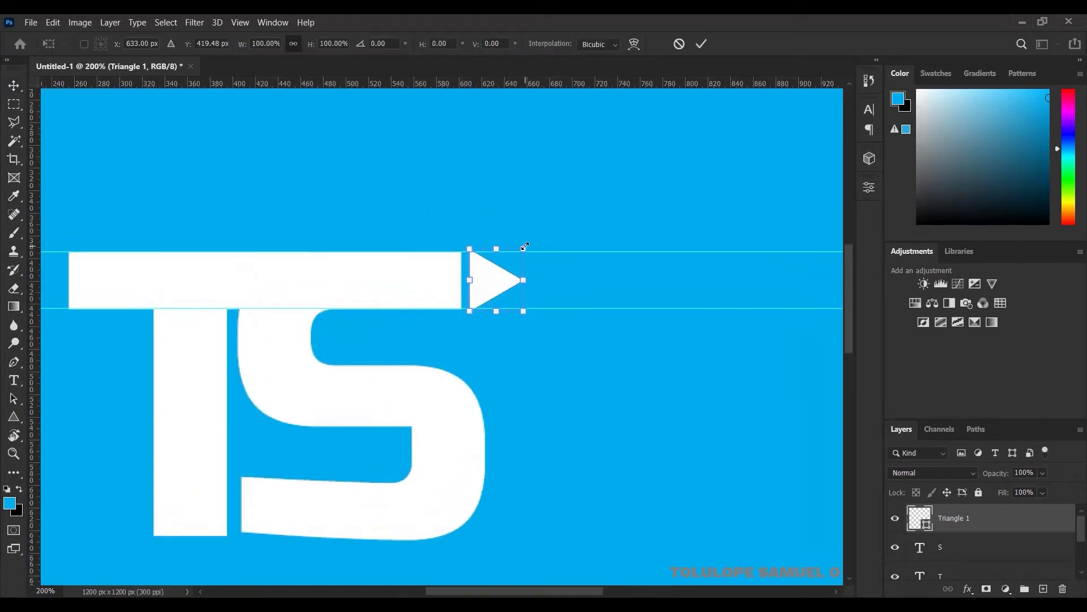
{"action": "left_click_drag", "start_coordinate": [523, 247], "coordinate": [519, 251]}
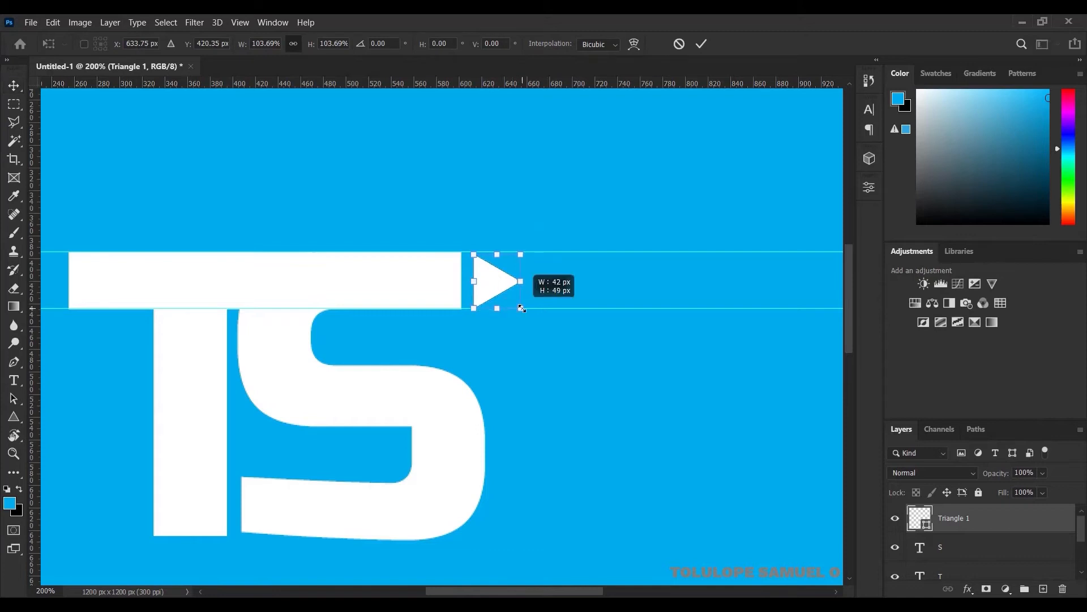
{"action": "left_click", "coordinate": [701, 44]}
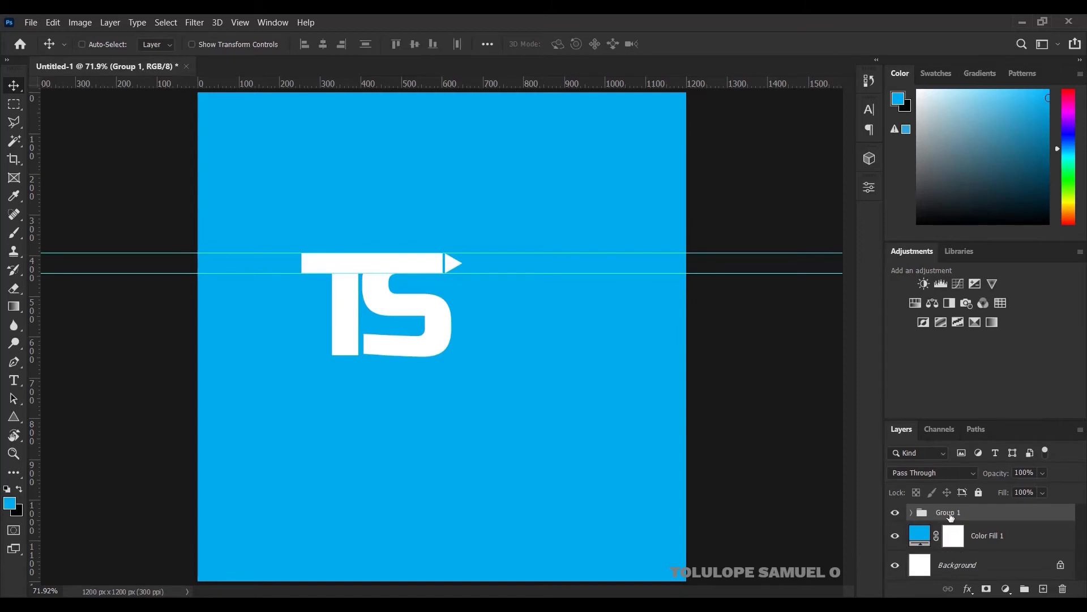
- Rename the group holding the T, S and triangle layers to LOGO
{"action": "type", "text": "LOGO"}
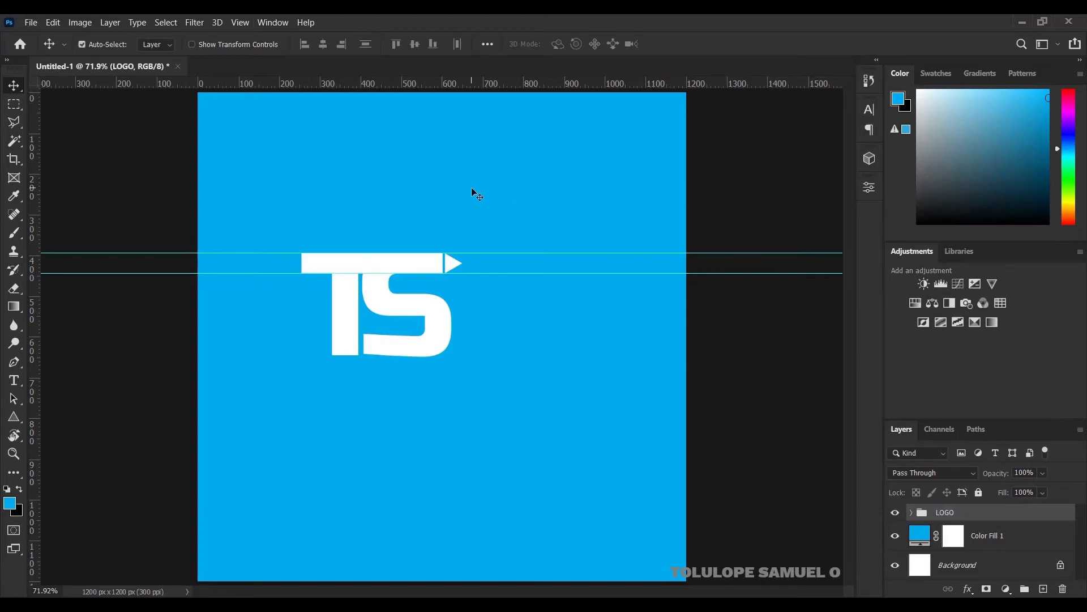
{"action": "left_click", "coordinate": [322, 43]}
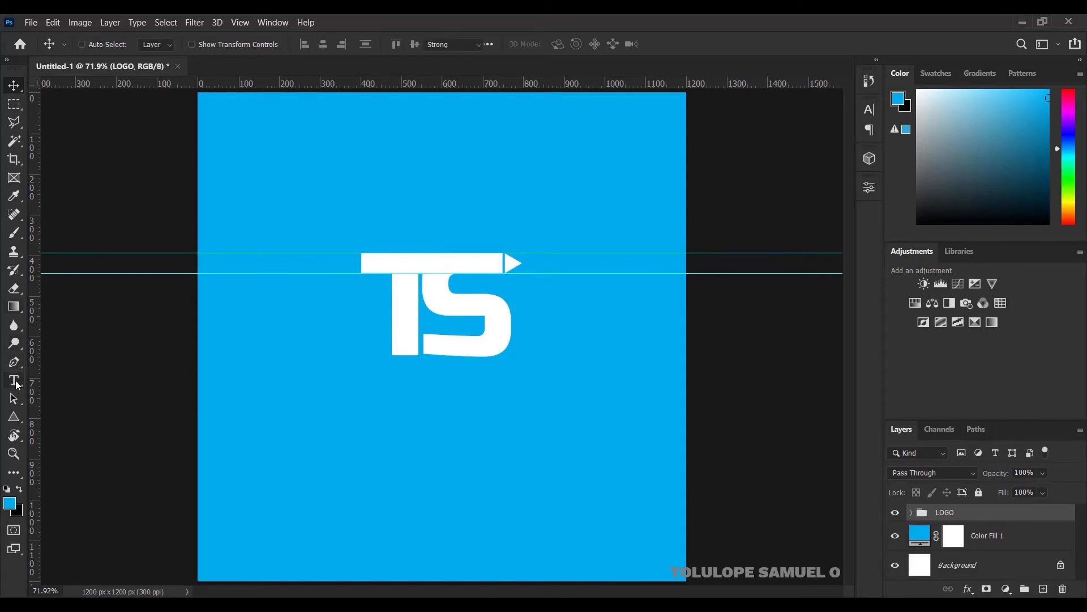
- Type the name below the TS mark and center it horizontally on the canvas
{"action": "left_click", "coordinate": [14, 379]}
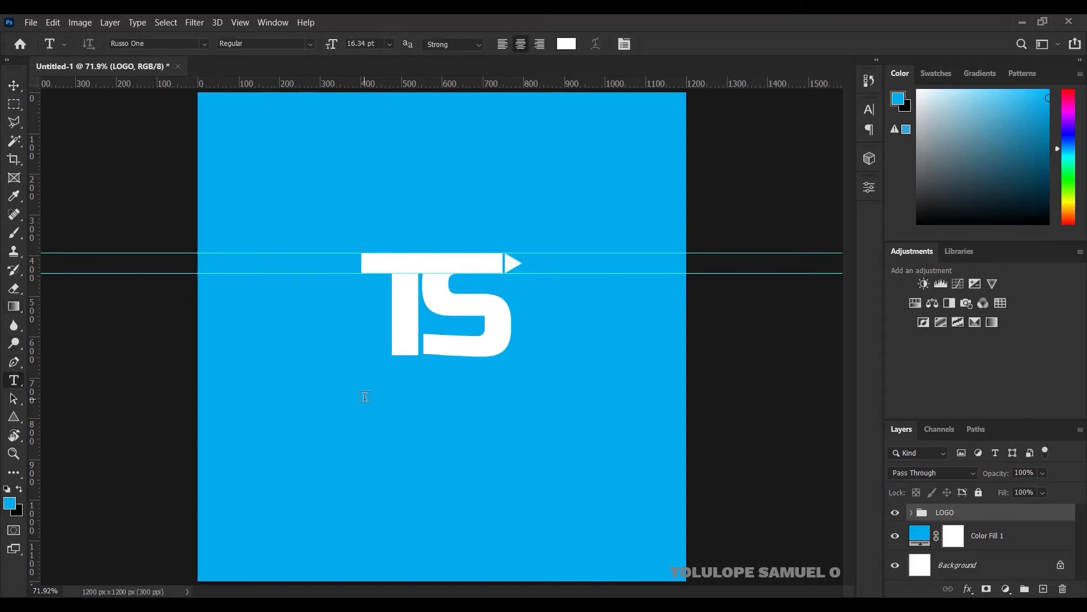
{"action": "type", "text": "TOLULOPE SAMUEL O"}
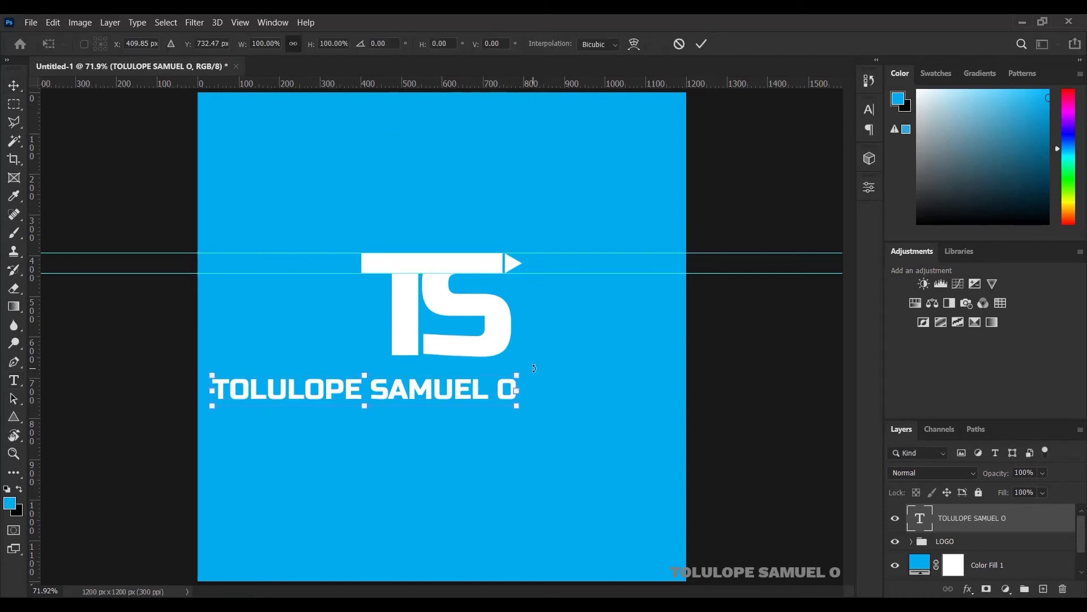
{"action": "left_click_drag", "start_coordinate": [517, 414], "coordinate": [494, 398]}
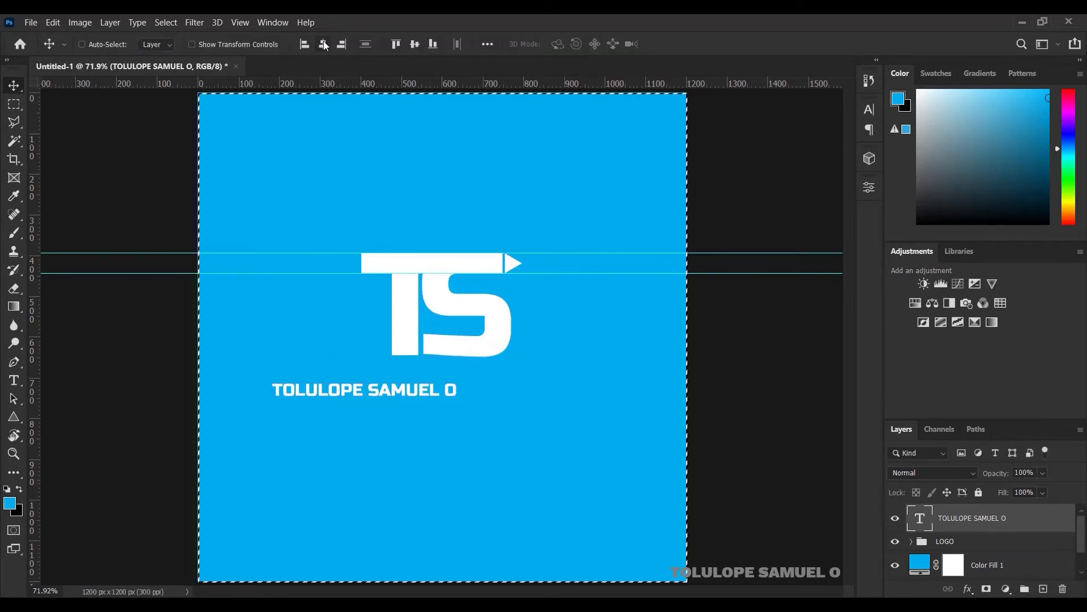
{"action": "left_click", "coordinate": [323, 43]}
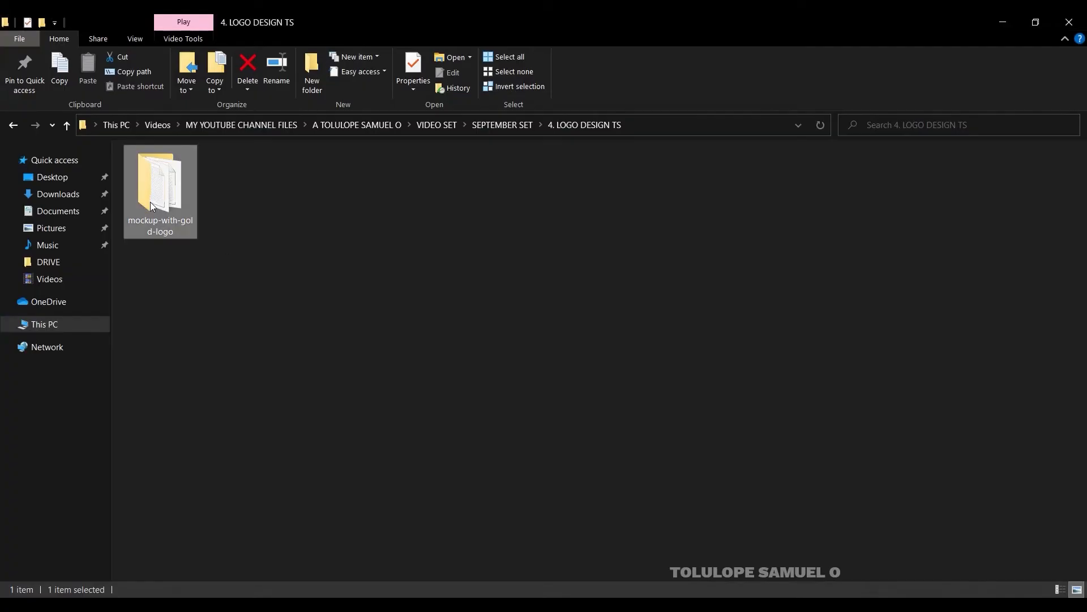
- Open the mockup-with-gold-logo folder and its 386 PSD file
{"action": "double_click", "coordinate": [160, 183]}
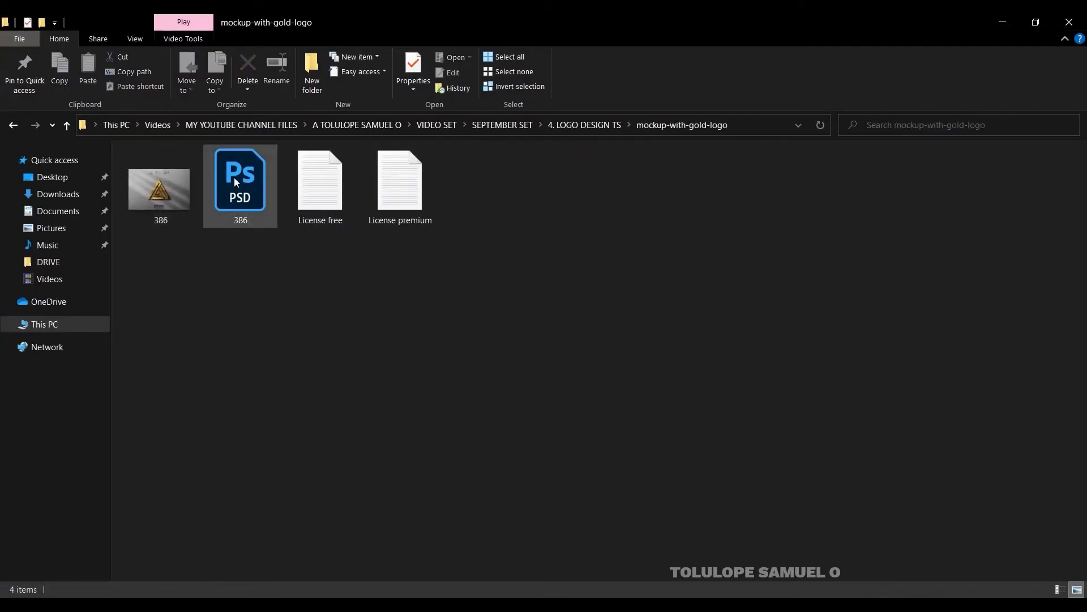
{"action": "double_click", "coordinate": [240, 177]}
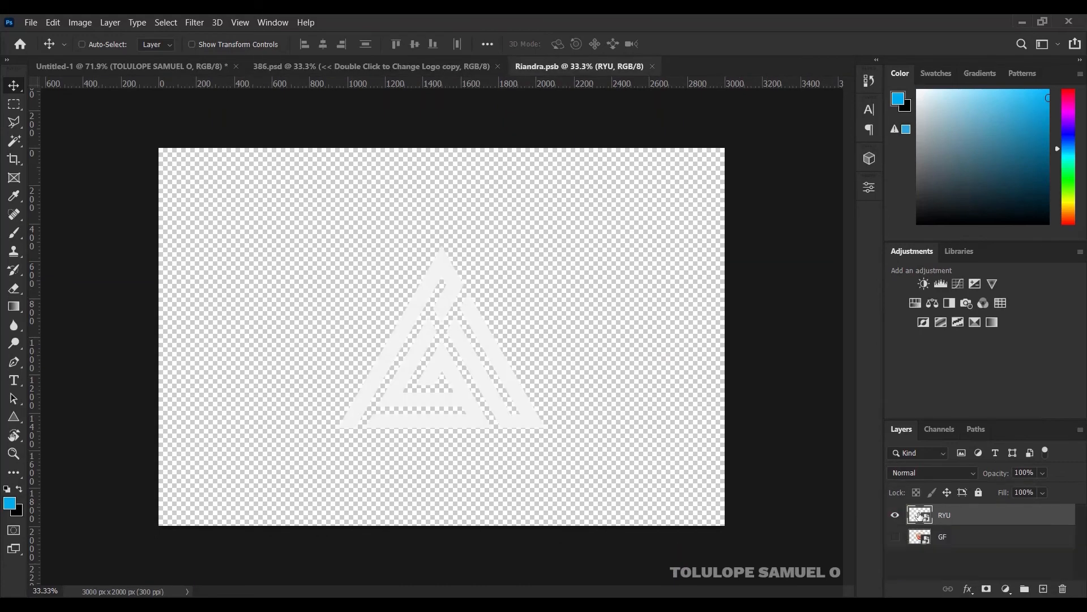
- Hide the placeholder triangle logo, bring in the TS logo and name, and enlarge them
{"action": "left_click", "coordinate": [896, 514]}
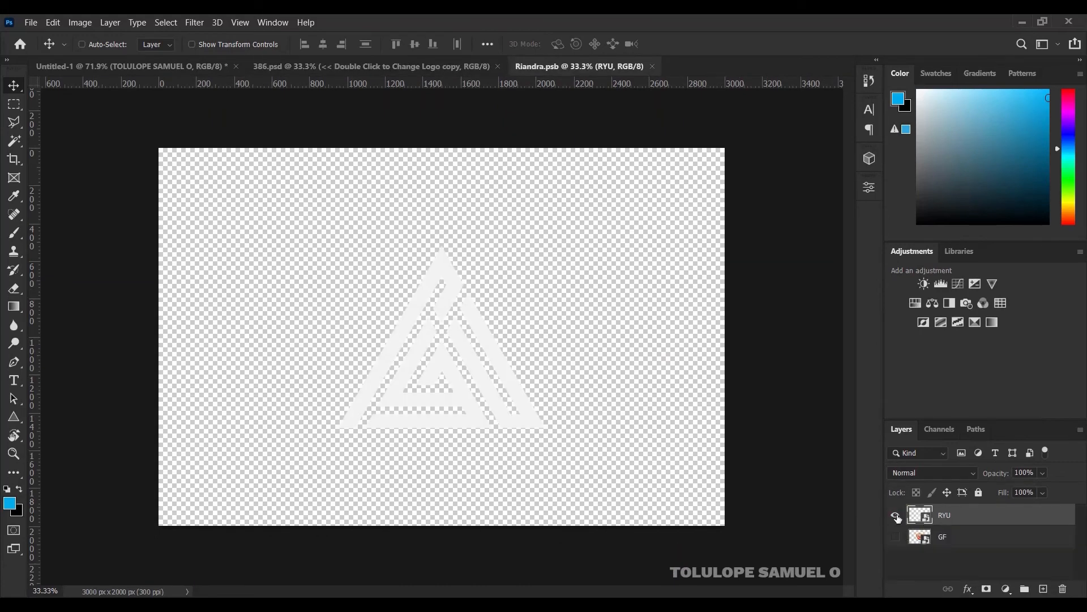
{"action": "left_click", "coordinate": [896, 517]}
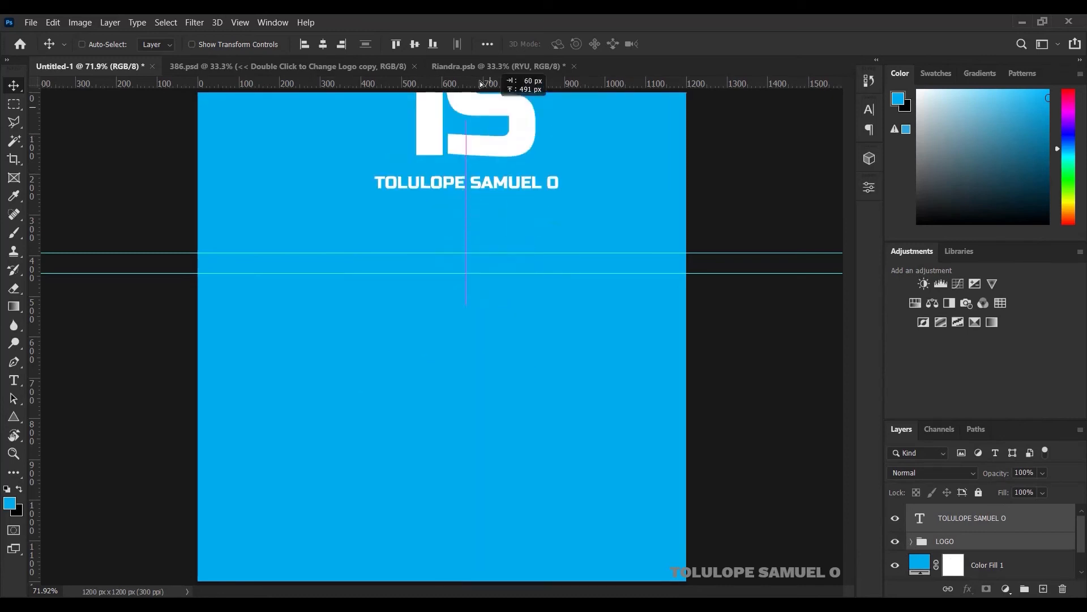
{"action": "left_click", "coordinate": [495, 66]}
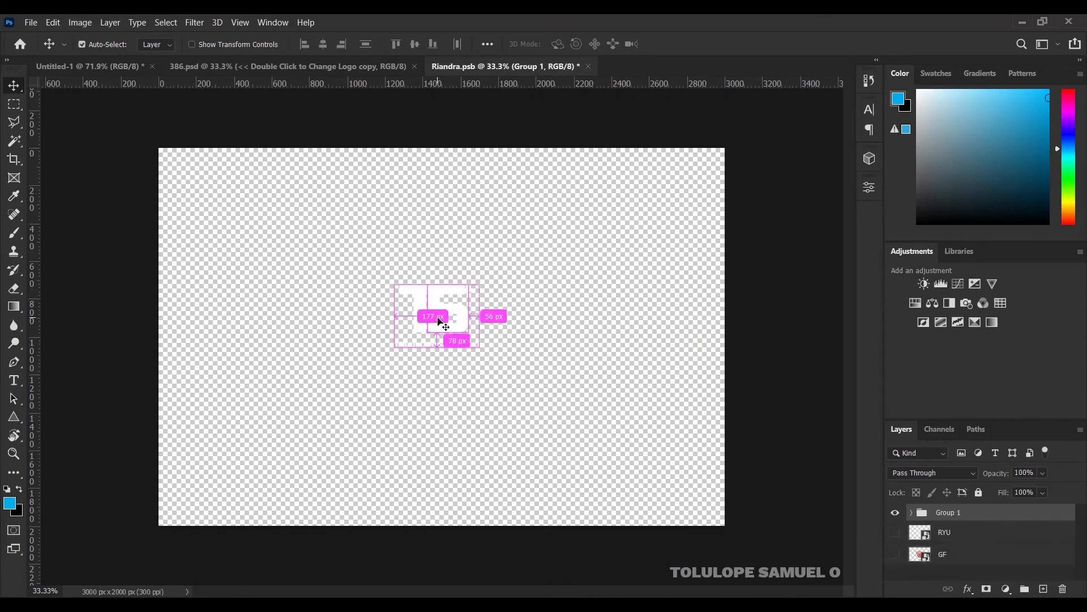
{"action": "key", "text": "ctrl+t"}
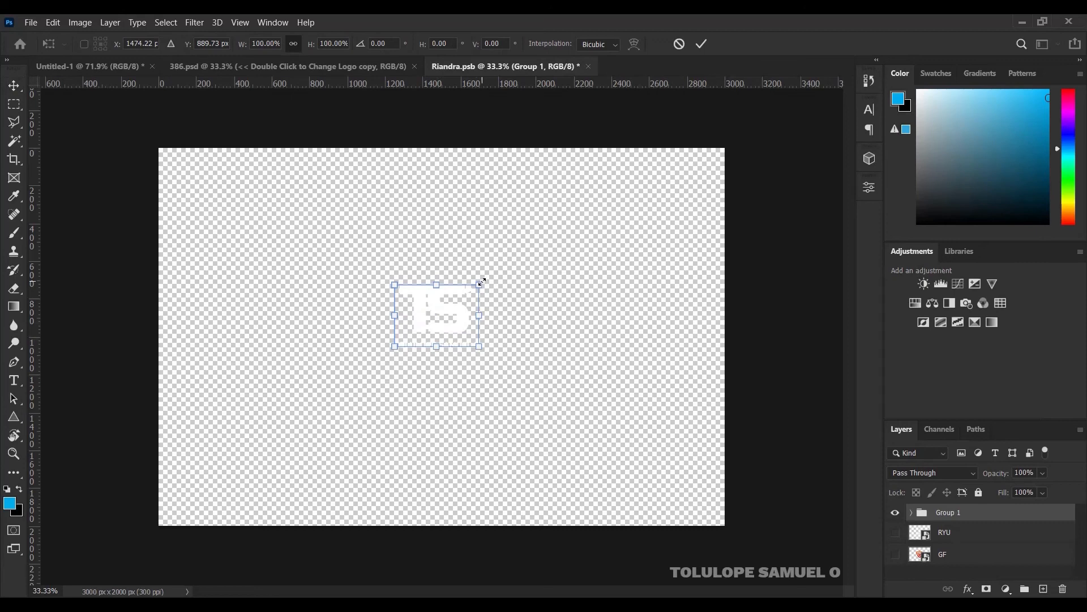
{"action": "left_click_drag", "start_coordinate": [482, 282], "coordinate": [552, 232]}
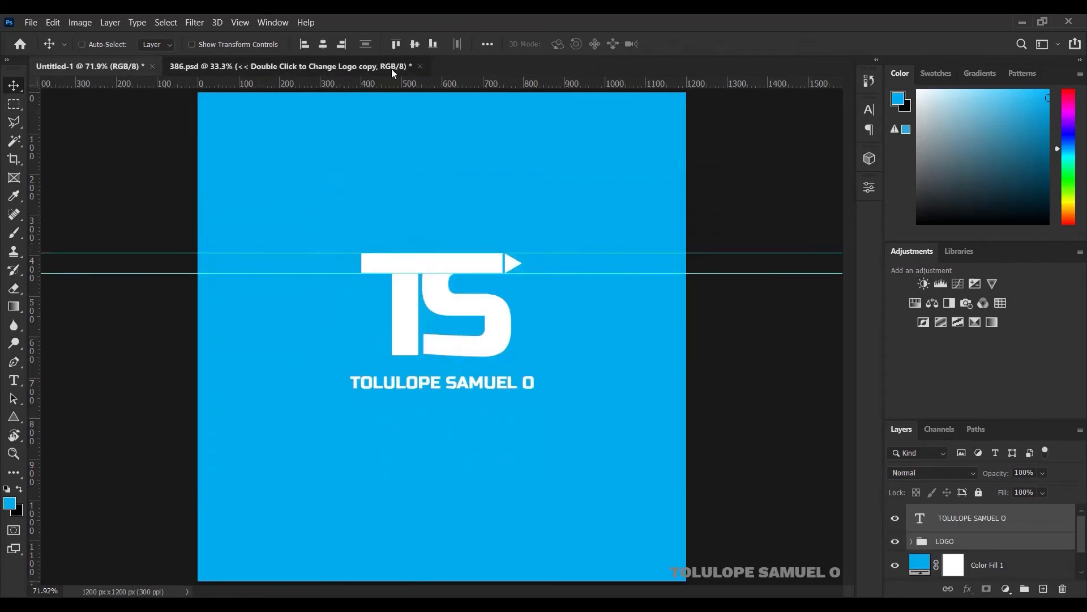
- In the 386.psd mockup, hide the Title group so only the gold TS monogram shows
{"action": "left_click", "coordinate": [284, 66]}
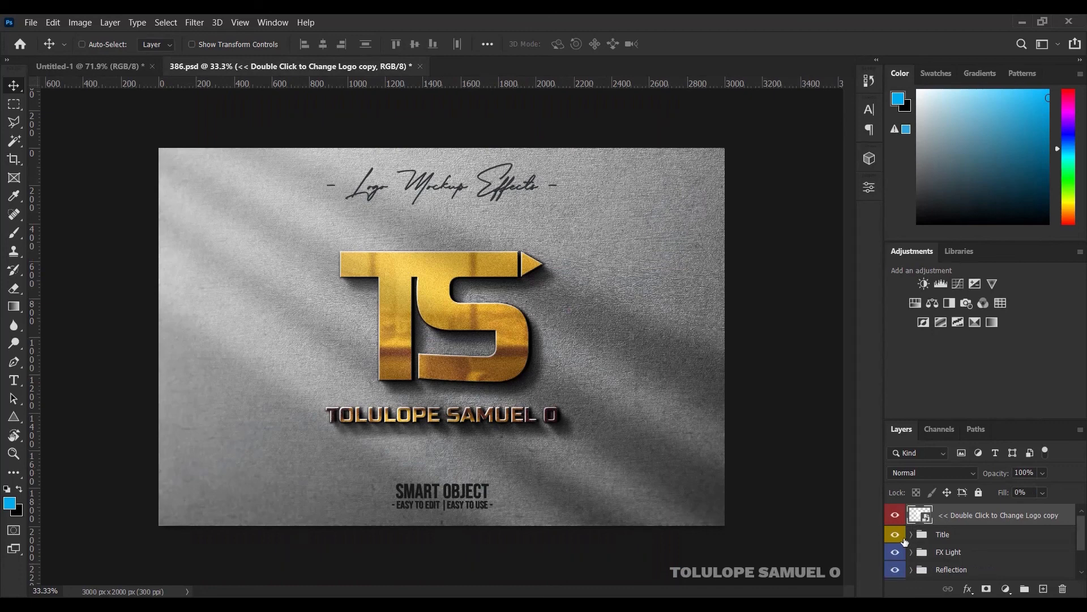
{"action": "left_click", "coordinate": [895, 534]}
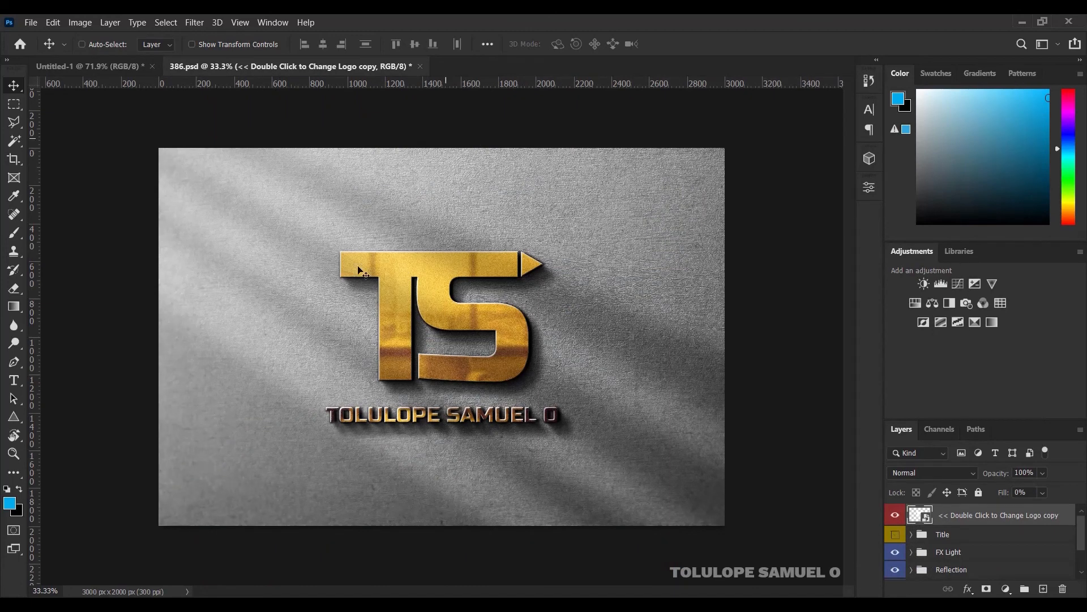
{"action": "mouse_move", "coordinate": [396, 327]}
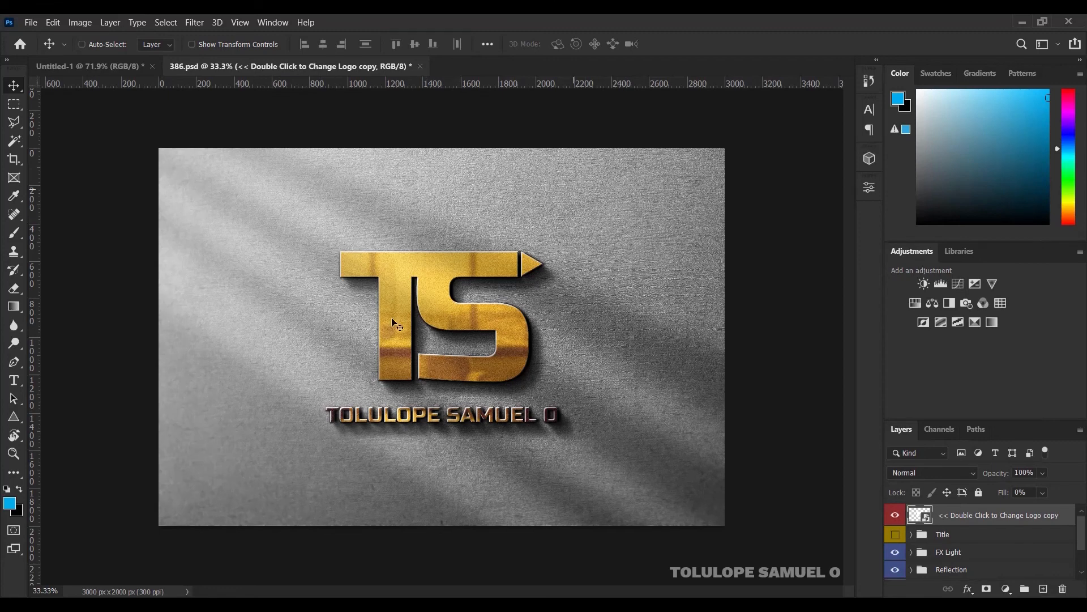
{"action": "mouse_move", "coordinate": [502, 442]}
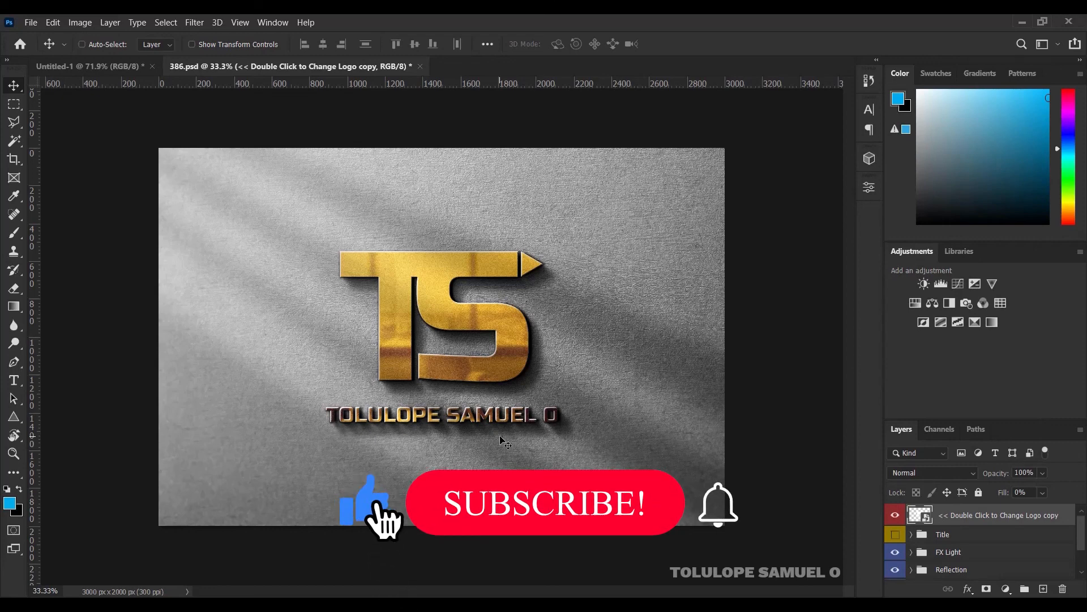
{"action": "left_click", "coordinate": [543, 503]}
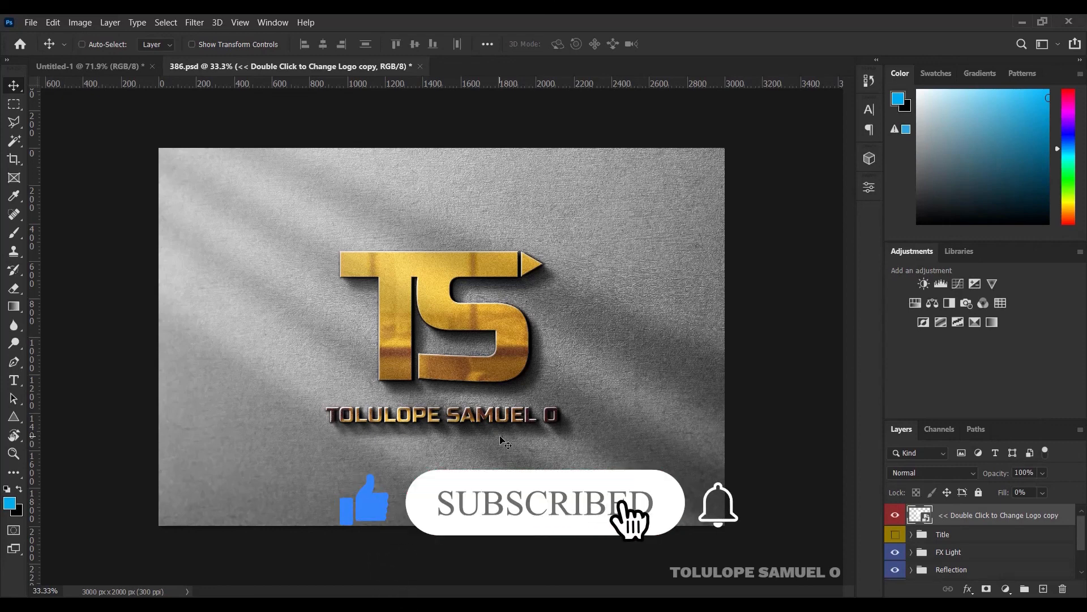